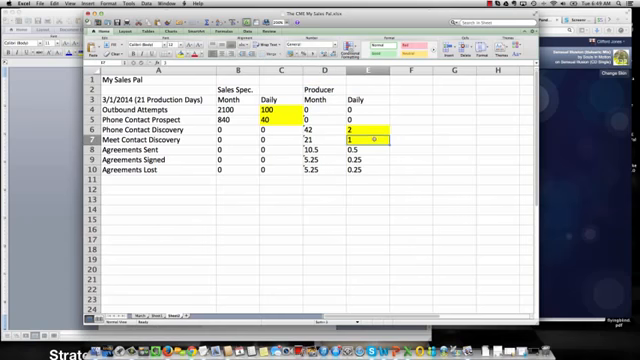
{"action": "left_click", "coordinate": [372, 124]}
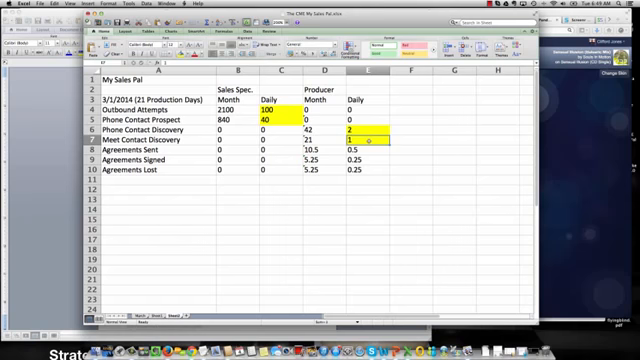
{"action": "left_click", "coordinate": [376, 140]}
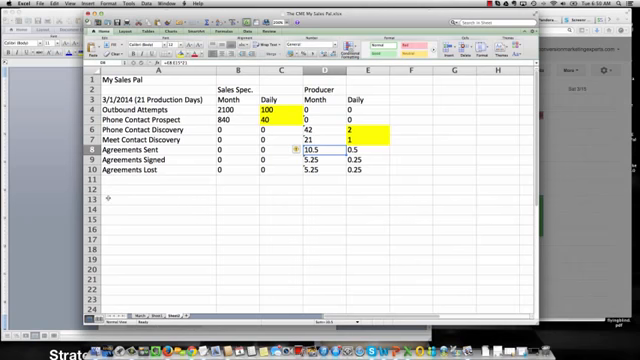
{"action": "mouse_move", "coordinate": [212, 196]}
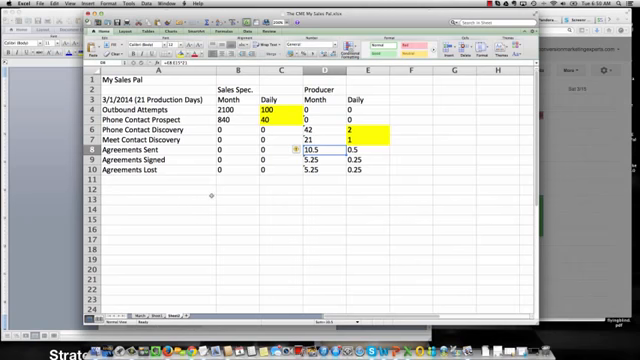
{"action": "mouse_move", "coordinate": [244, 188]}
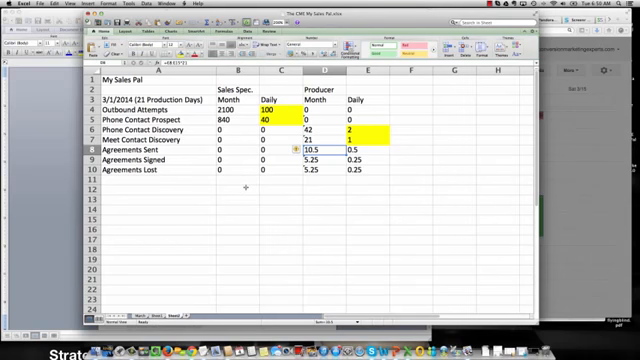